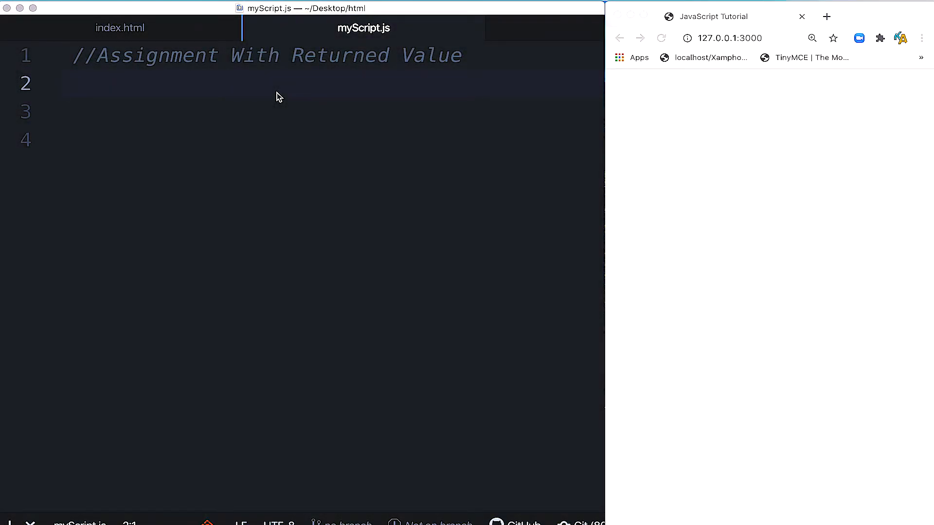
Type `var processed = 0;` and an empty `function processArg(num){ }` beneath it.
{"action": "left_click", "coordinate": [65, 84]}
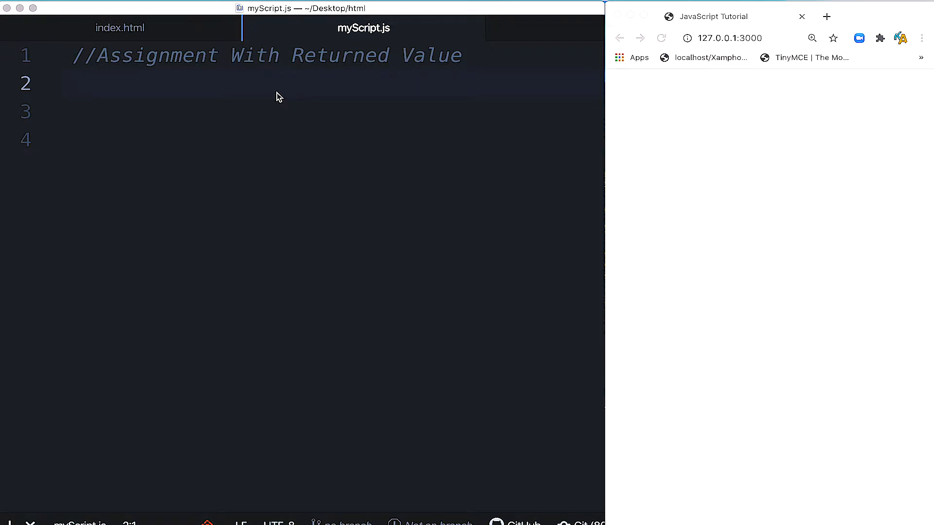
{"action": "left_click", "coordinate": [66, 83]}
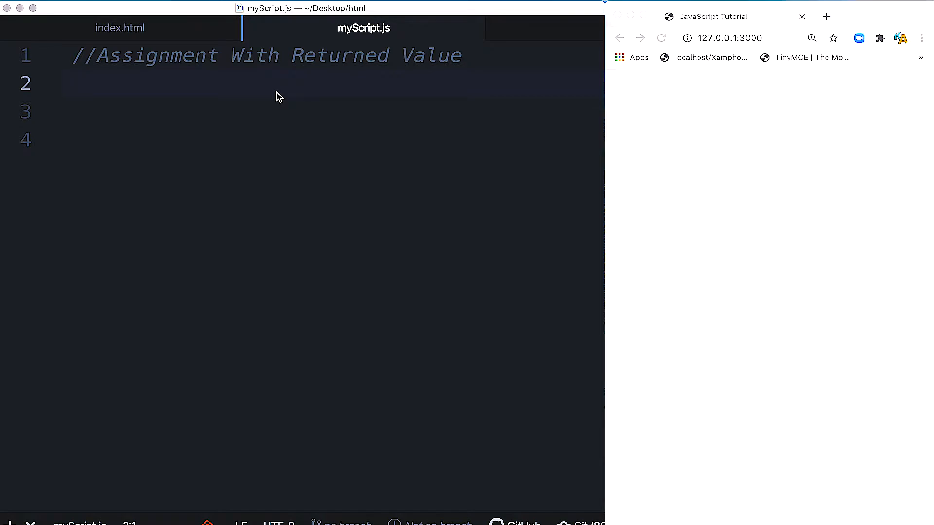
{"action": "left_click", "coordinate": [66, 83]}
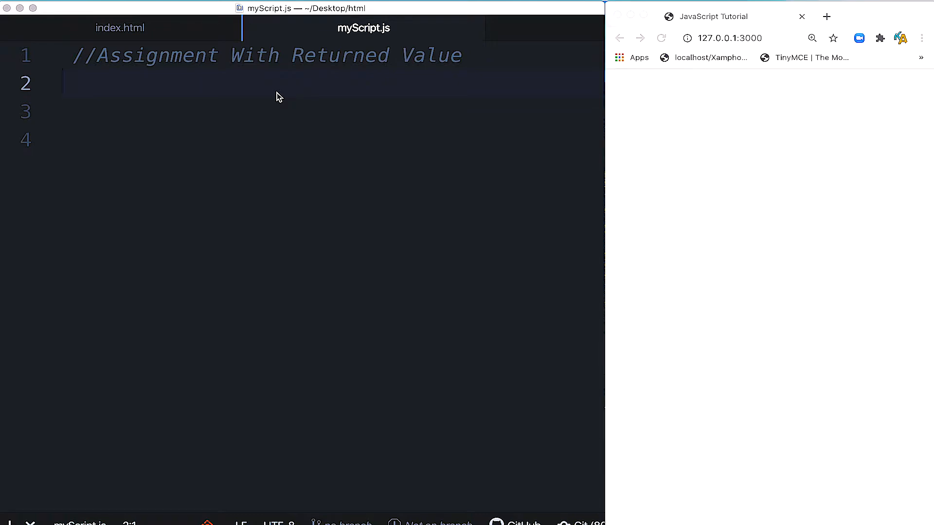
{"action": "left_click", "coordinate": [62, 84]}
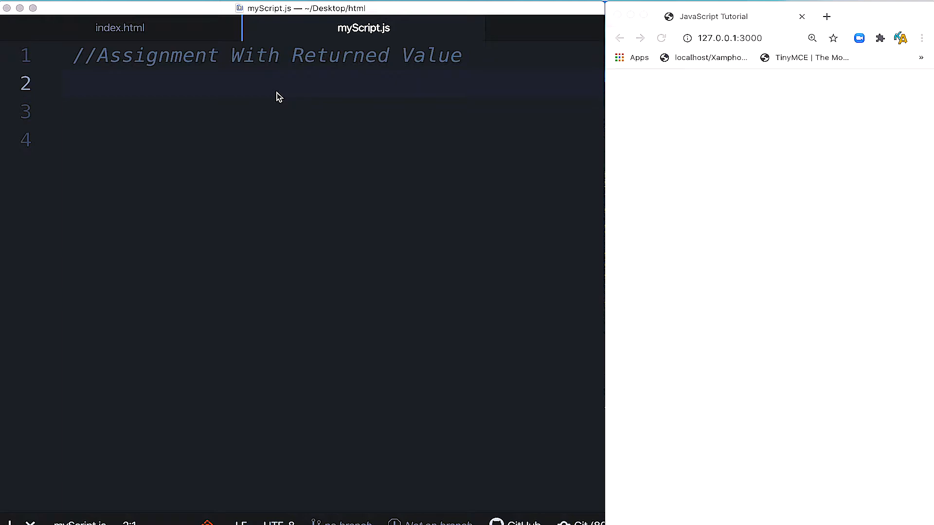
{"action": "left_click", "coordinate": [65, 83]}
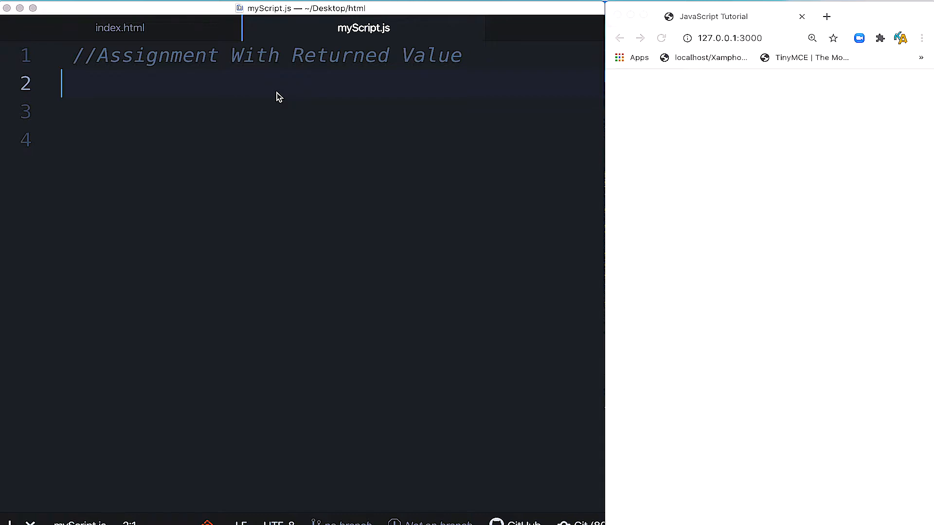
{"action": "type", "text": "var processed = 0;"}
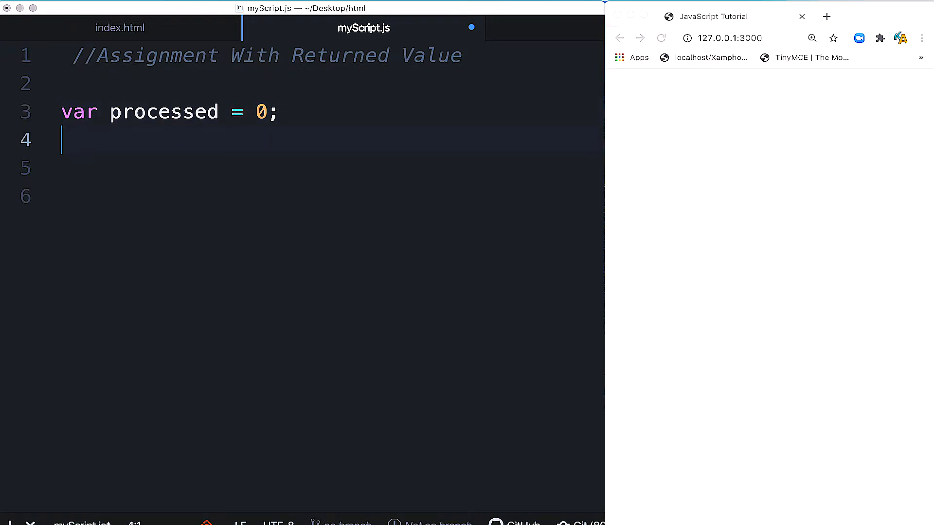
{"action": "type", "text": "function processArg()"}
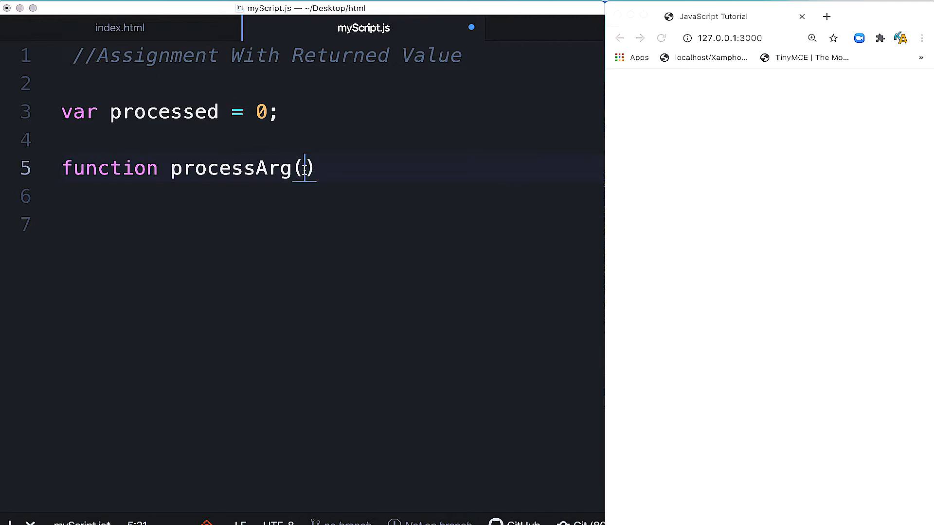
{"action": "type", "text": "nu"}
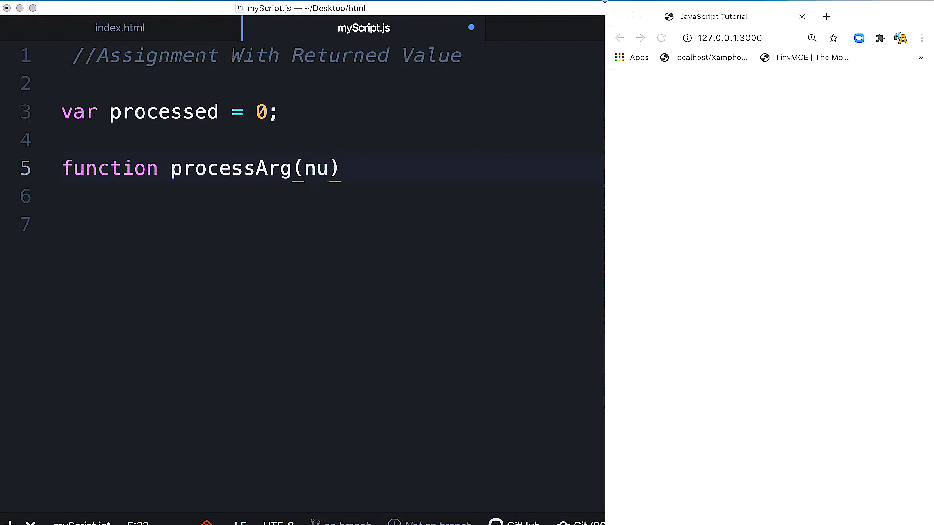
{"action": "type", "text": "m"}
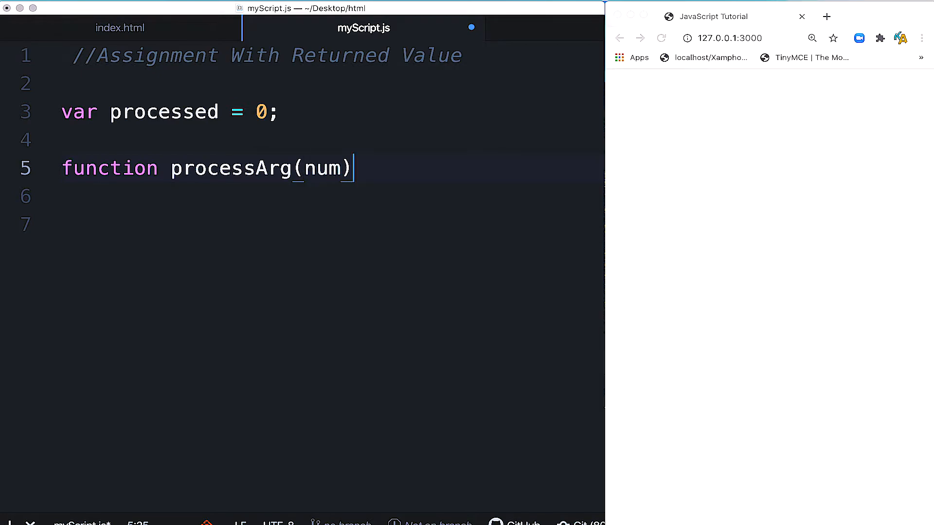
{"action": "type", "text": "{"}
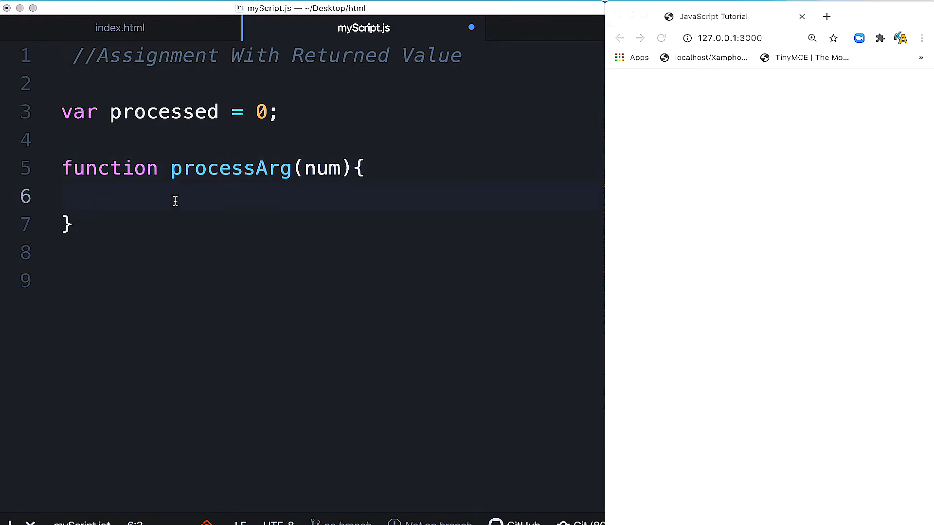
Fill processArg's body with `return (num += 3) / 5;` and point through that line.
{"action": "type", "text": "return (num += 3) / 5;"}
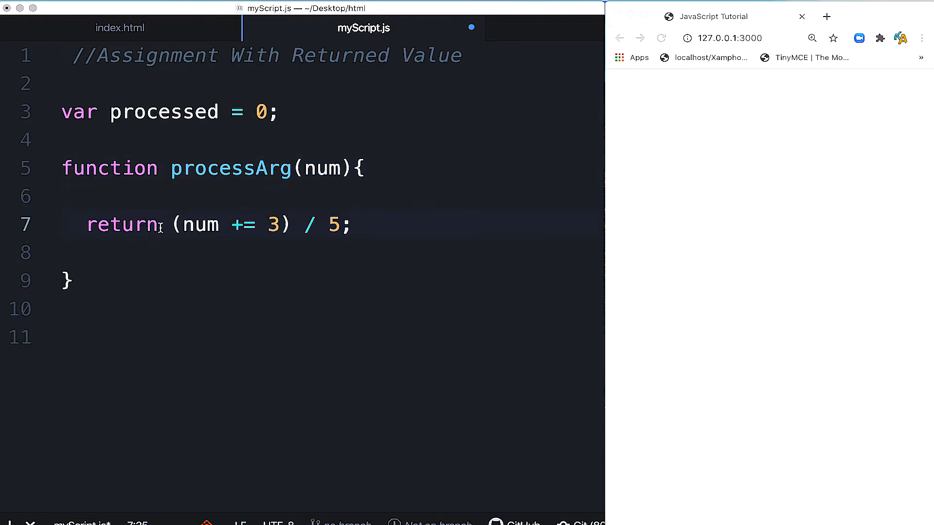
{"action": "left_click", "coordinate": [353, 225]}
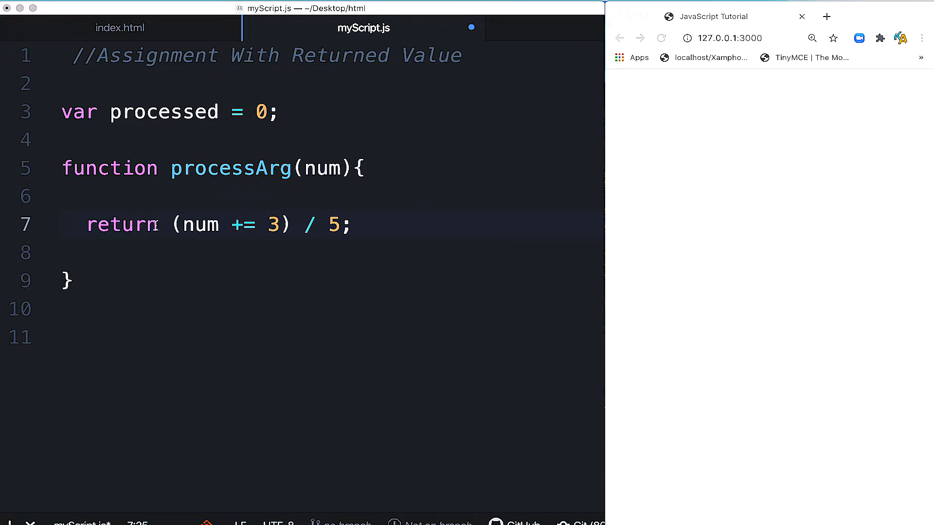
{"action": "left_click", "coordinate": [351, 225]}
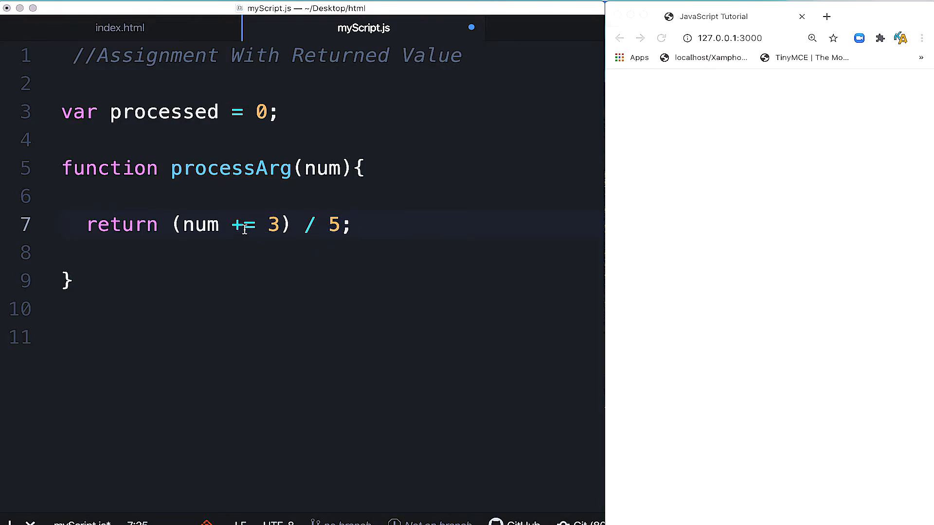
{"action": "left_click", "coordinate": [354, 224]}
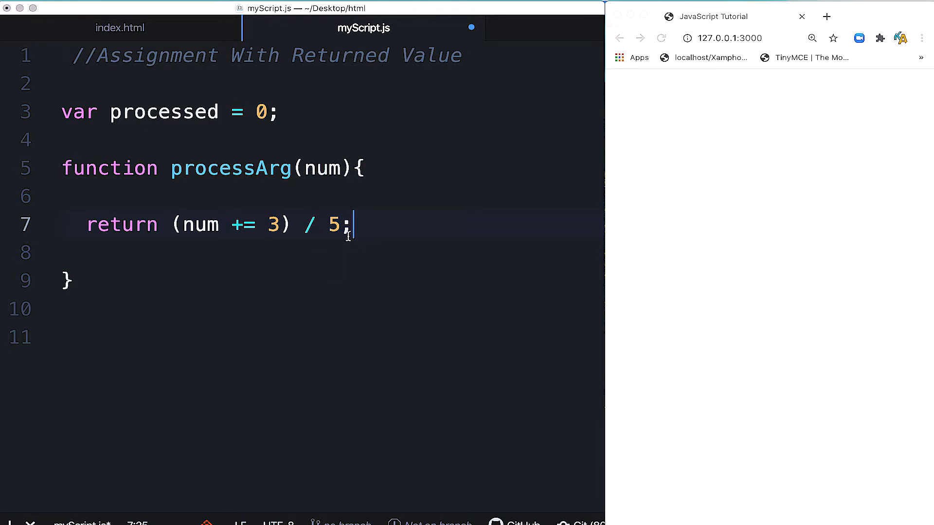
{"action": "mouse_move", "coordinate": [352, 143]}
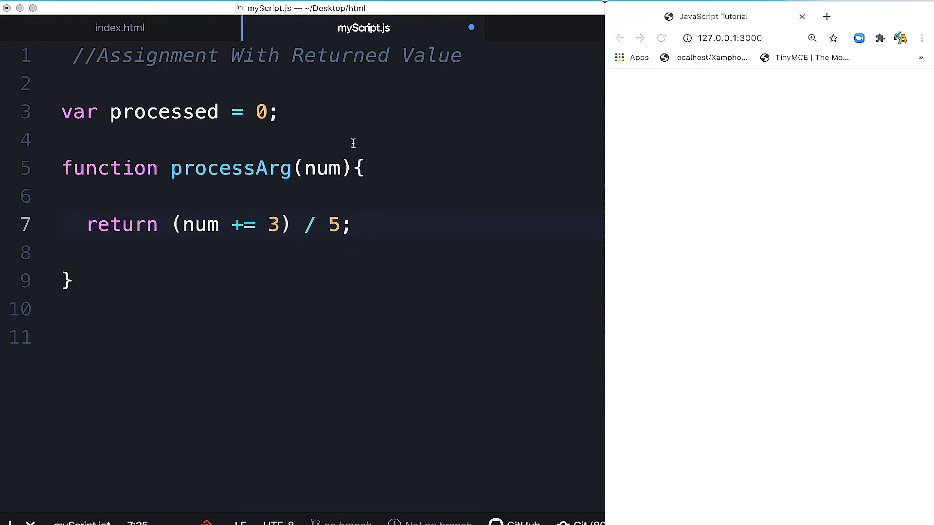
{"action": "left_click", "coordinate": [353, 224]}
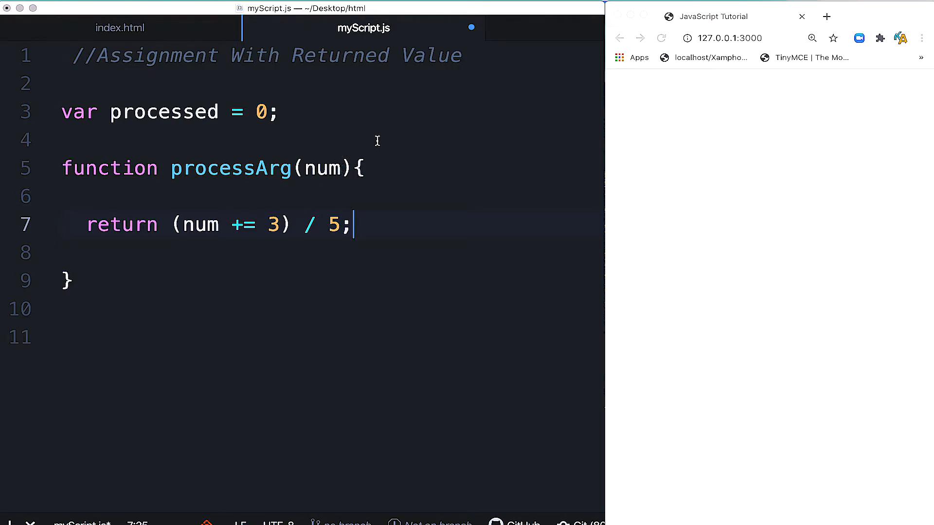
{"action": "mouse_move", "coordinate": [258, 401]}
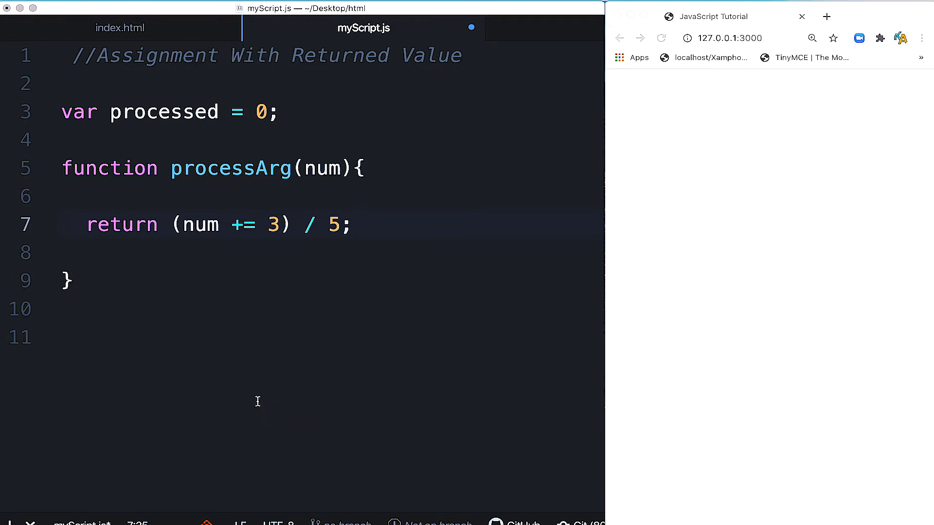
{"action": "left_click", "coordinate": [352, 224]}
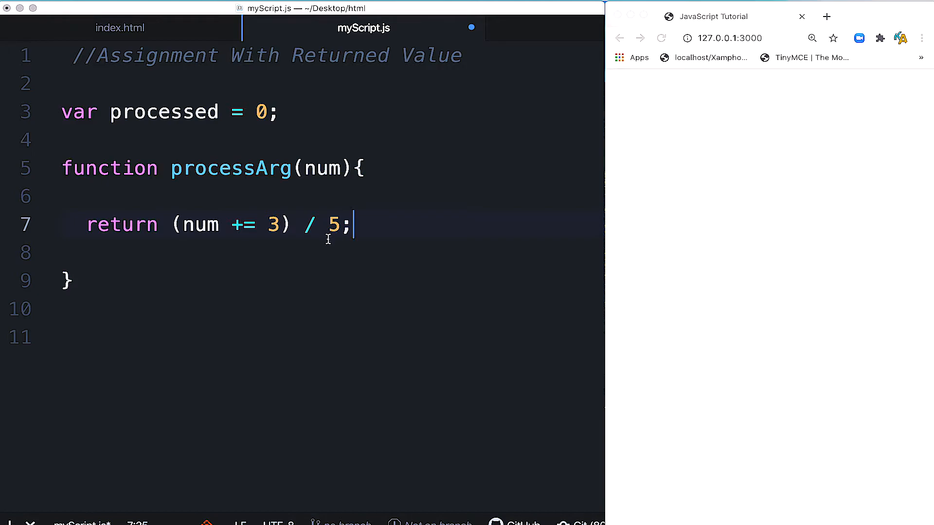
{"action": "left_click", "coordinate": [285, 225]}
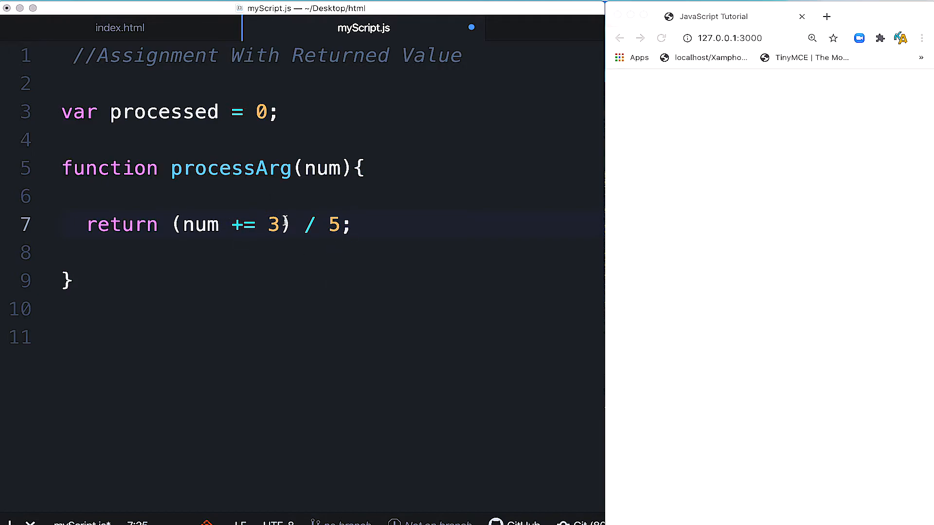
{"action": "left_click", "coordinate": [364, 224]}
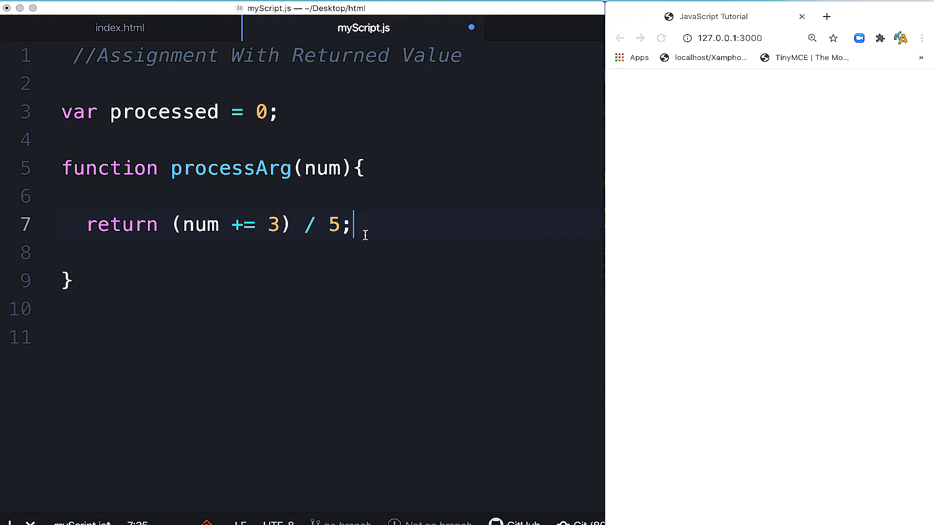
{"action": "mouse_move", "coordinate": [143, 233]}
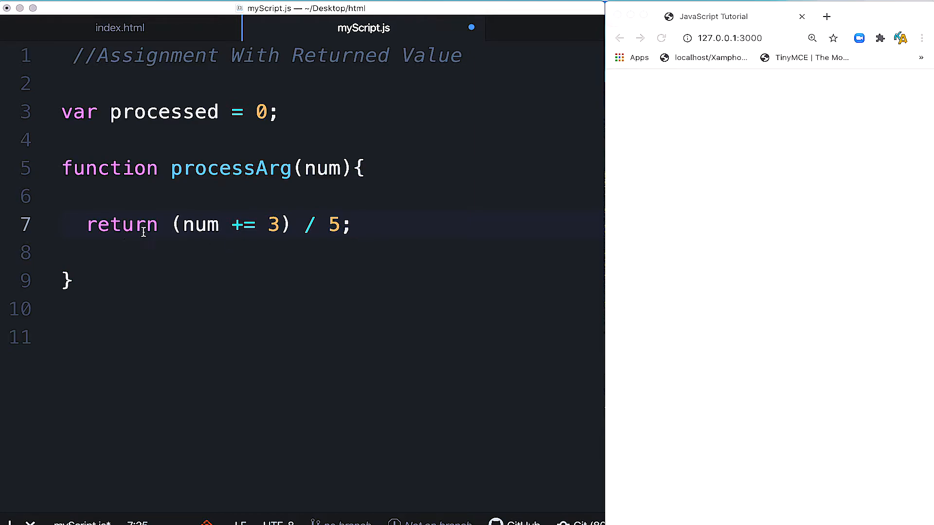
{"action": "left_click", "coordinate": [146, 281]}
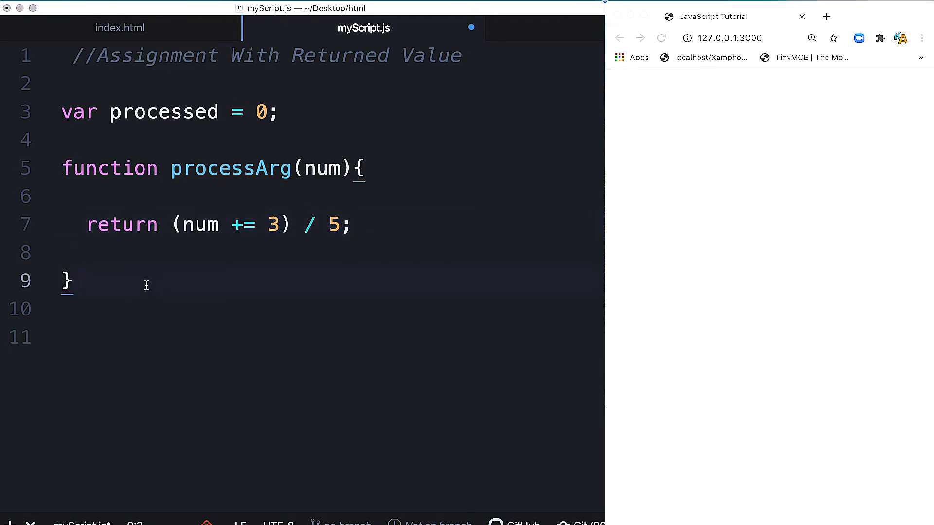
Add the call `processArg(7);` on line 11 and point out num in the return.
{"action": "type", "text": "processArg(7);"}
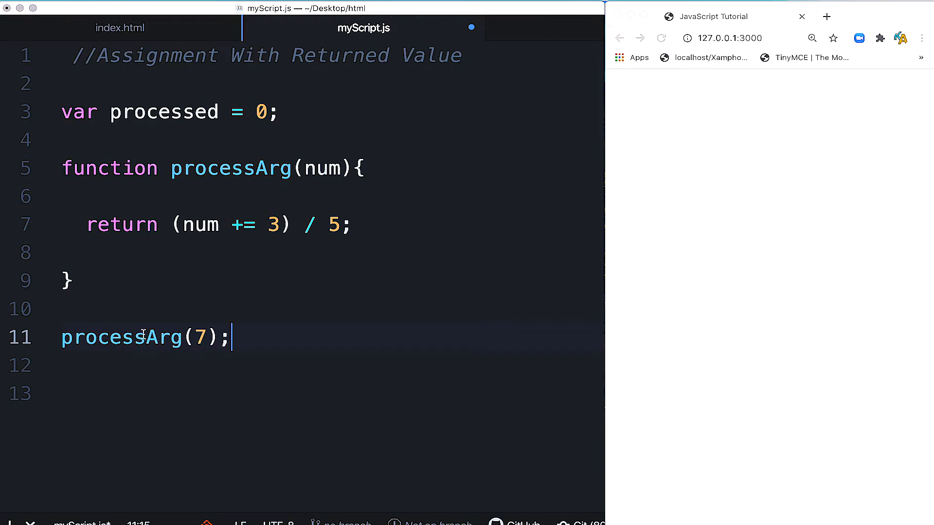
{"action": "mouse_move", "coordinate": [165, 350]}
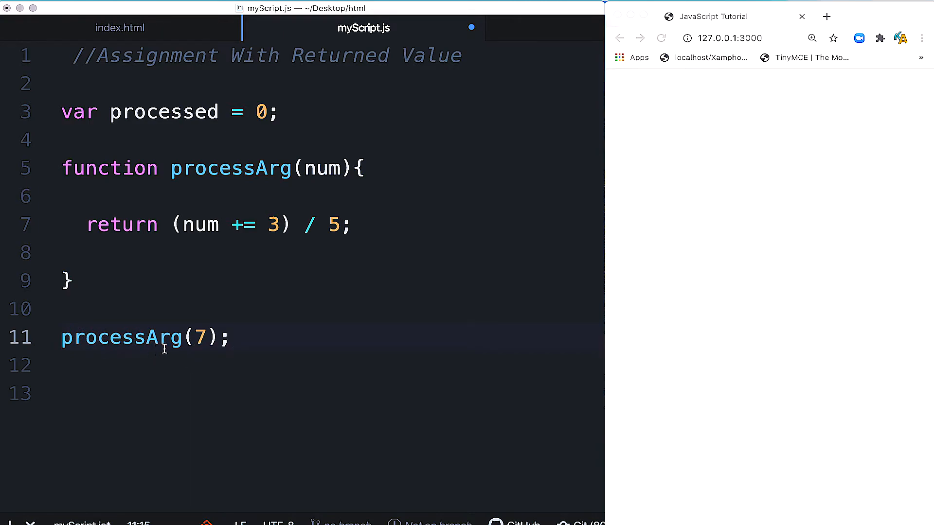
{"action": "left_click", "coordinate": [231, 337]}
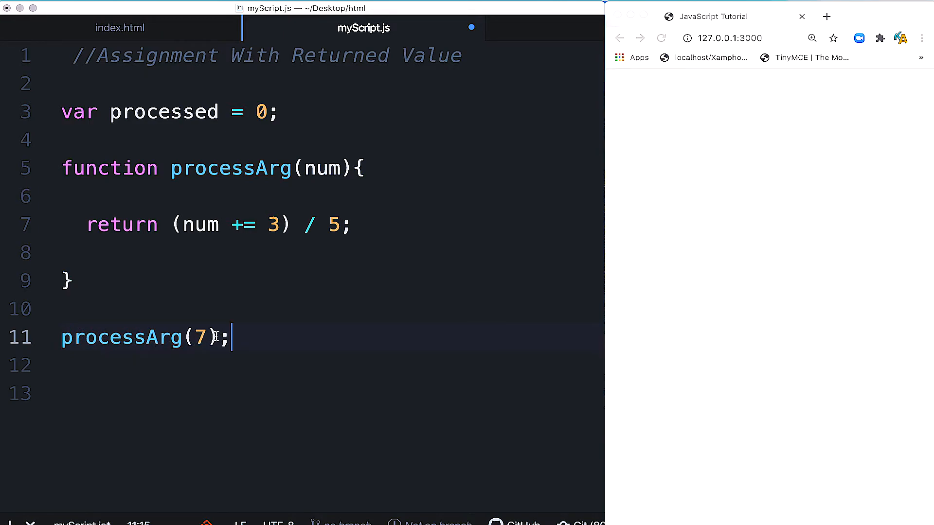
{"action": "mouse_move", "coordinate": [138, 363]}
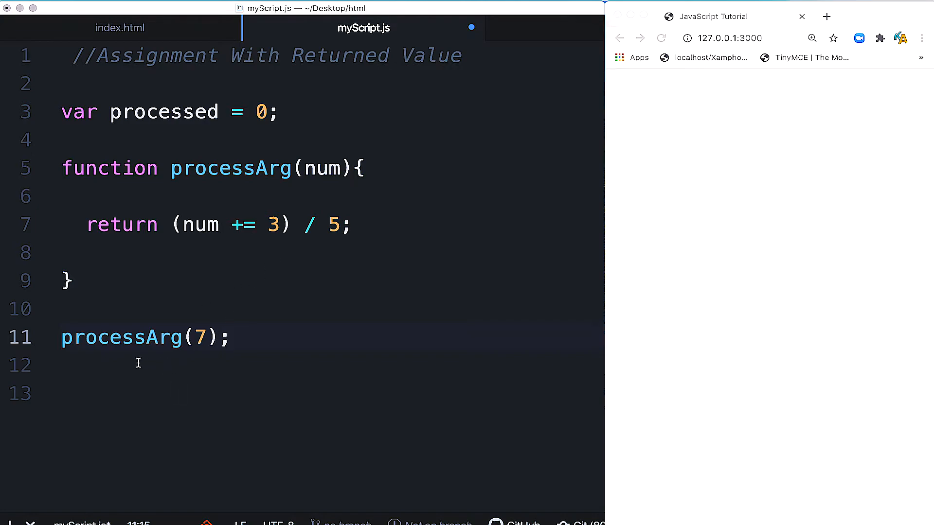
{"action": "left_click", "coordinate": [231, 337]}
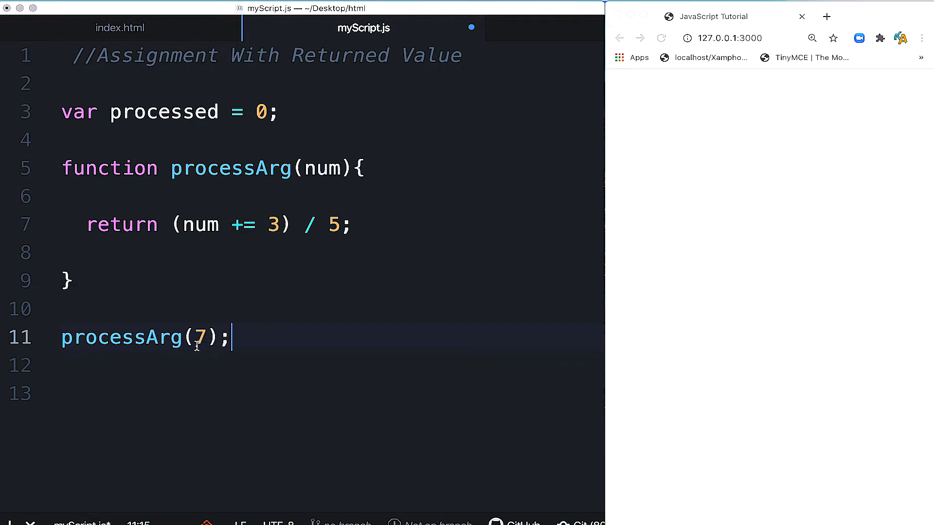
{"action": "mouse_move", "coordinate": [336, 178]}
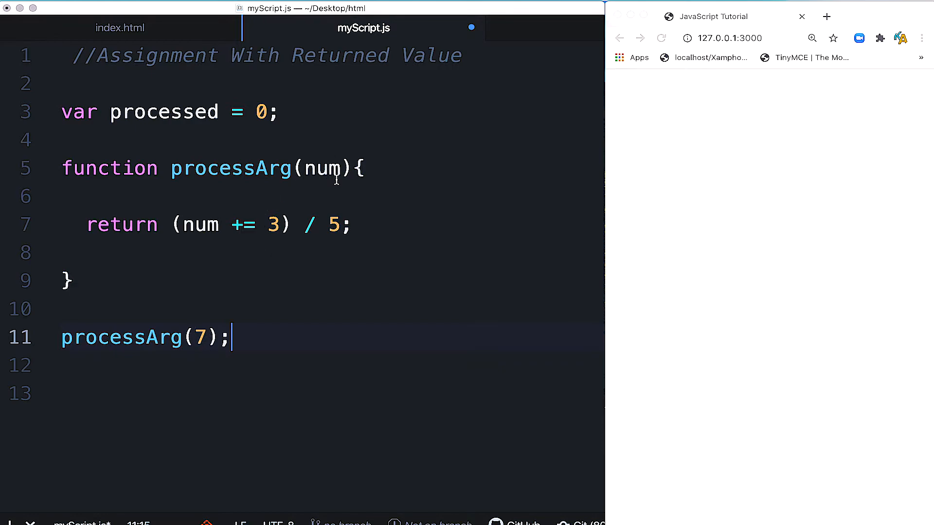
{"action": "mouse_move", "coordinate": [267, 193]}
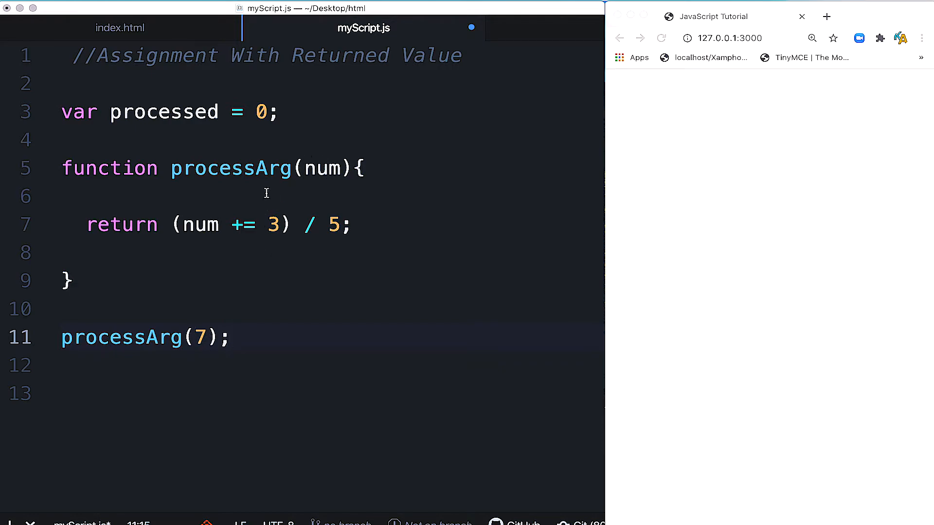
{"action": "left_click", "coordinate": [231, 337]}
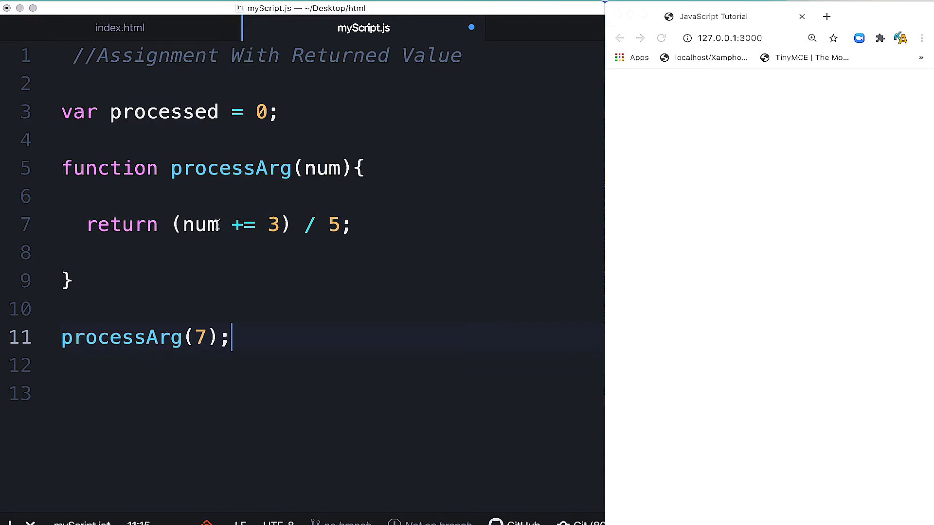
{"action": "left_click", "coordinate": [220, 224]}
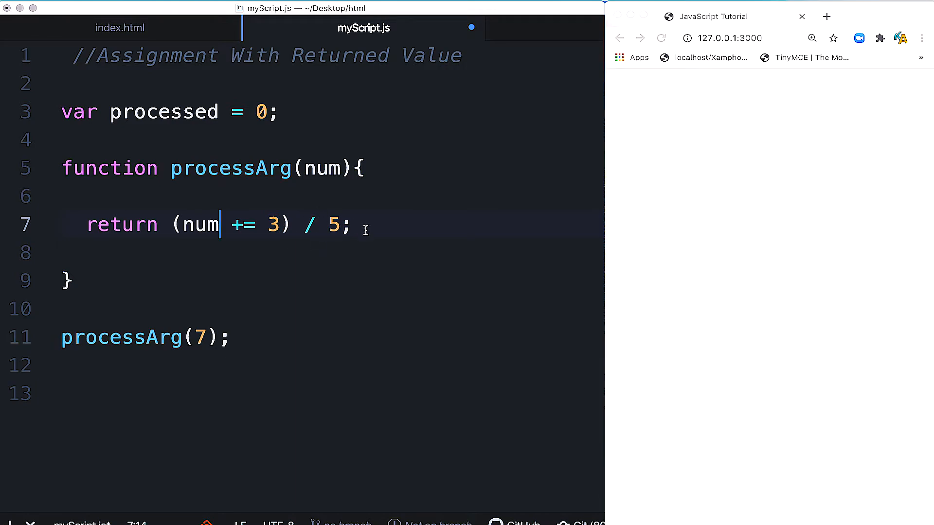
{"action": "mouse_move", "coordinate": [72, 330]}
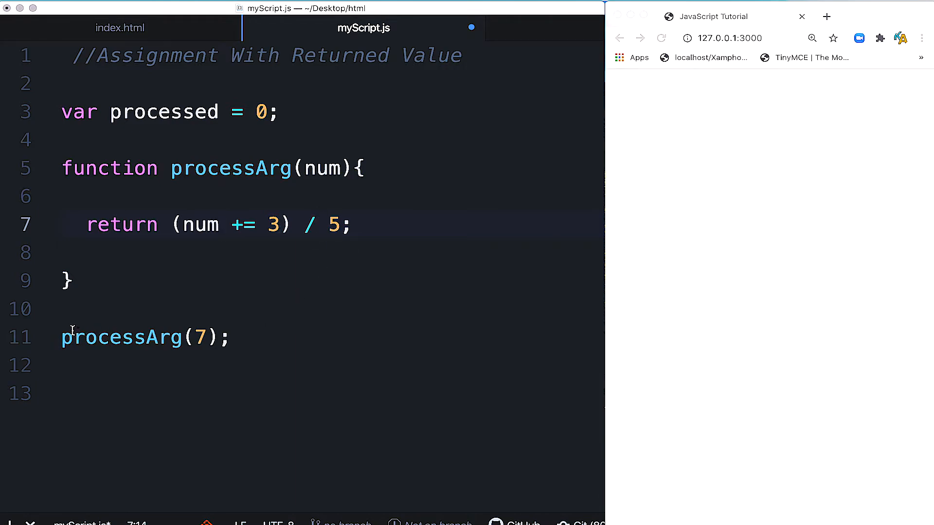
Make line 11 read `processed = processArg(7);`, pointing out the argument, return and variable.
{"action": "type", "text": "processed ="}
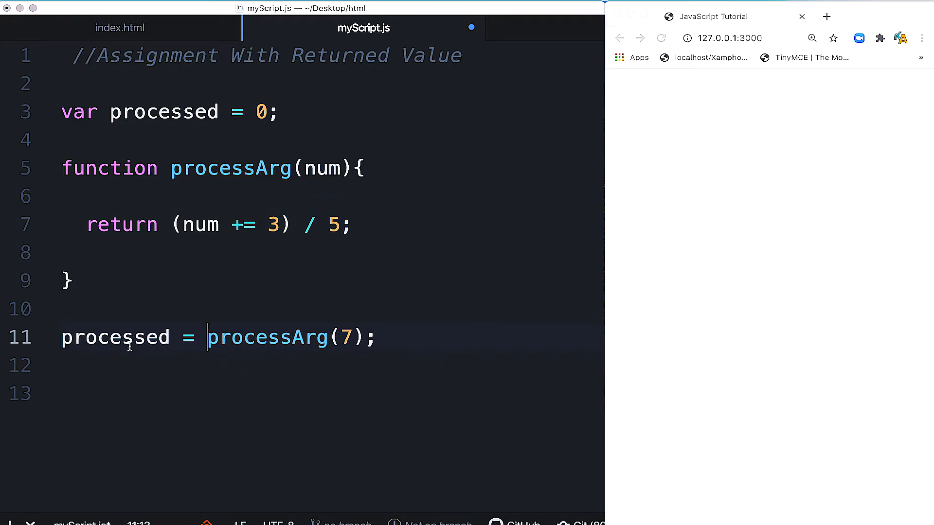
{"action": "mouse_move", "coordinate": [297, 351]}
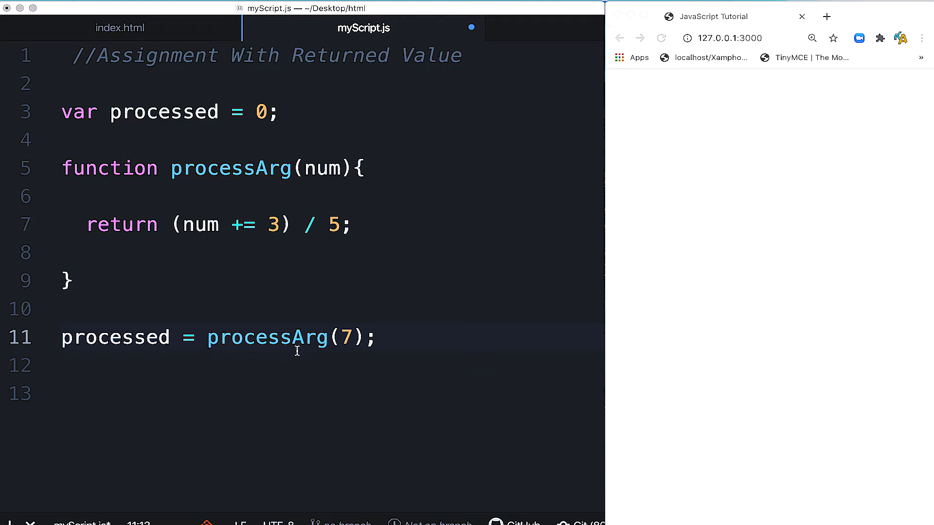
{"action": "left_click", "coordinate": [209, 337]}
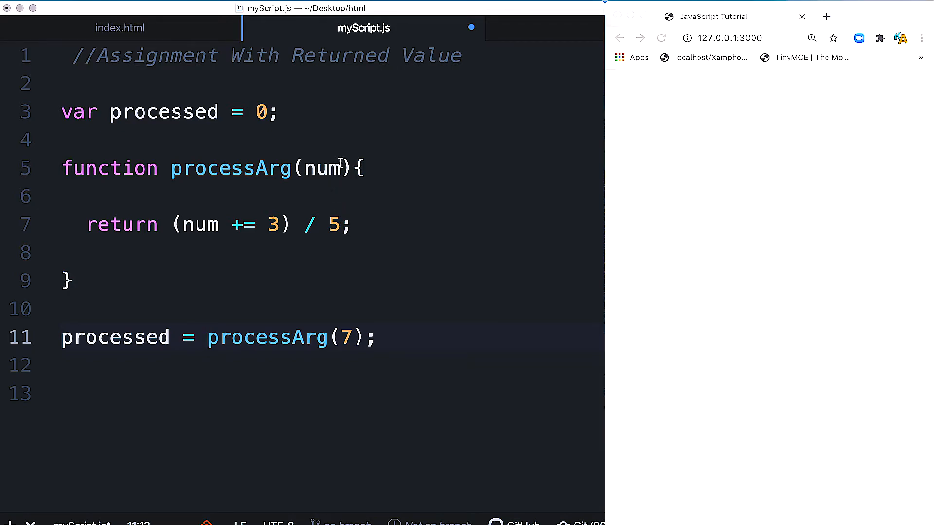
{"action": "left_click", "coordinate": [207, 337]}
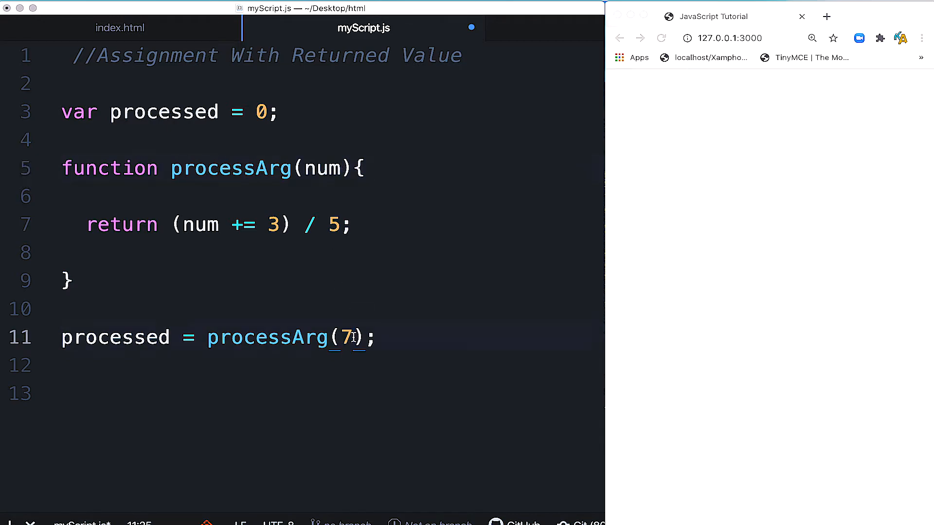
{"action": "mouse_move", "coordinate": [345, 185]}
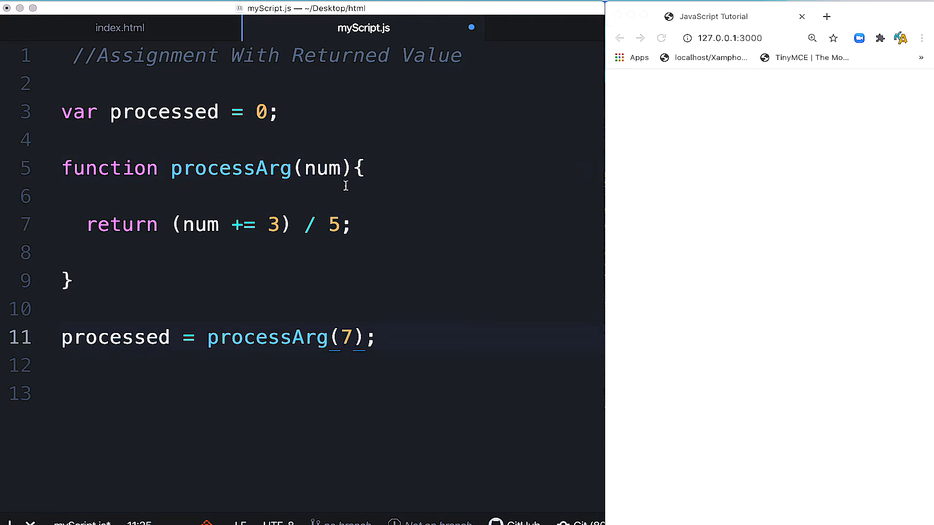
{"action": "left_click", "coordinate": [340, 168]}
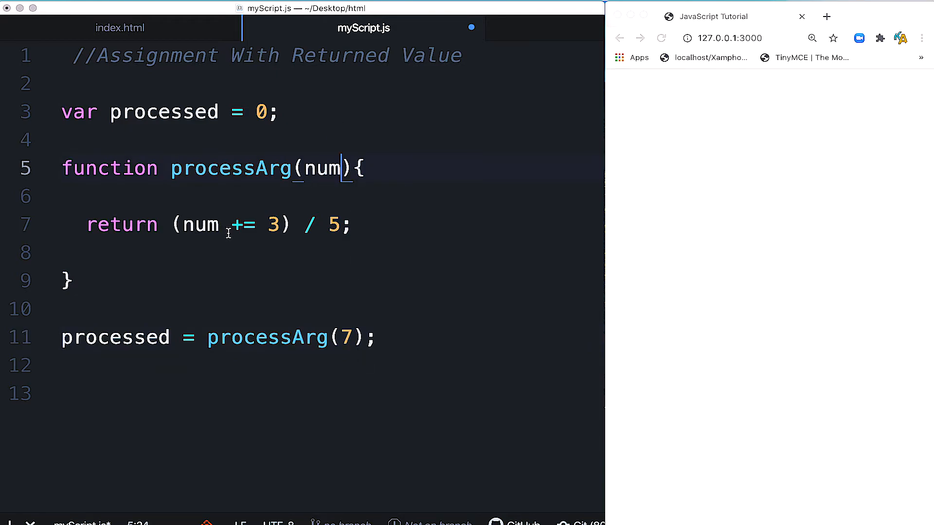
{"action": "left_click", "coordinate": [220, 225]}
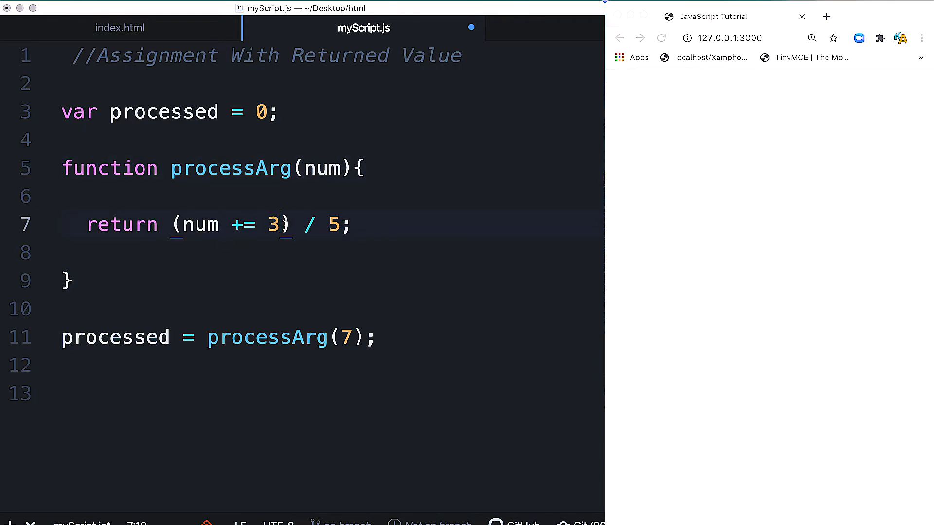
{"action": "left_click", "coordinate": [280, 225]}
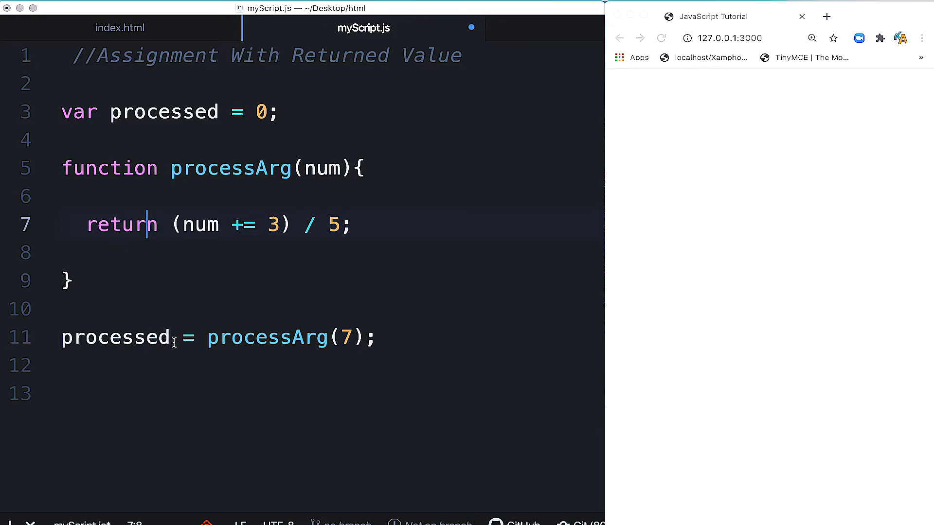
{"action": "left_click", "coordinate": [179, 338]}
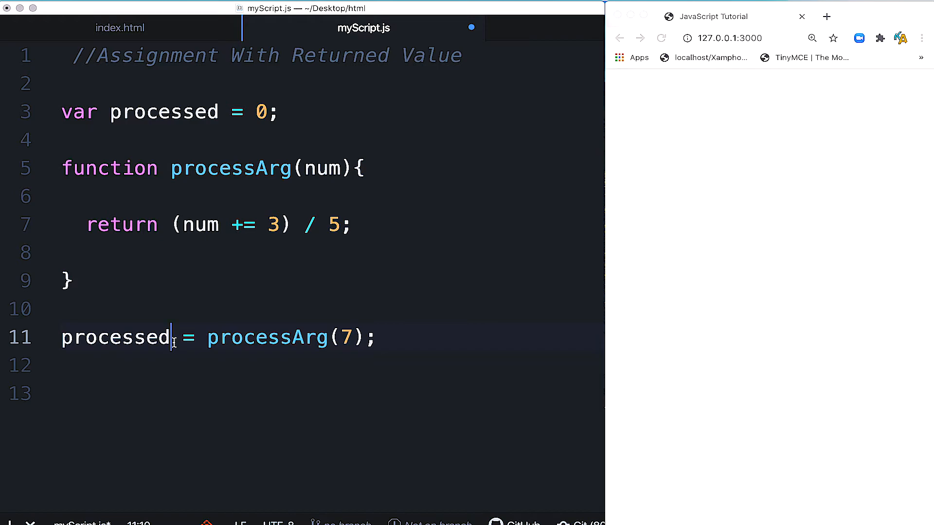
{"action": "mouse_move", "coordinate": [423, 341]}
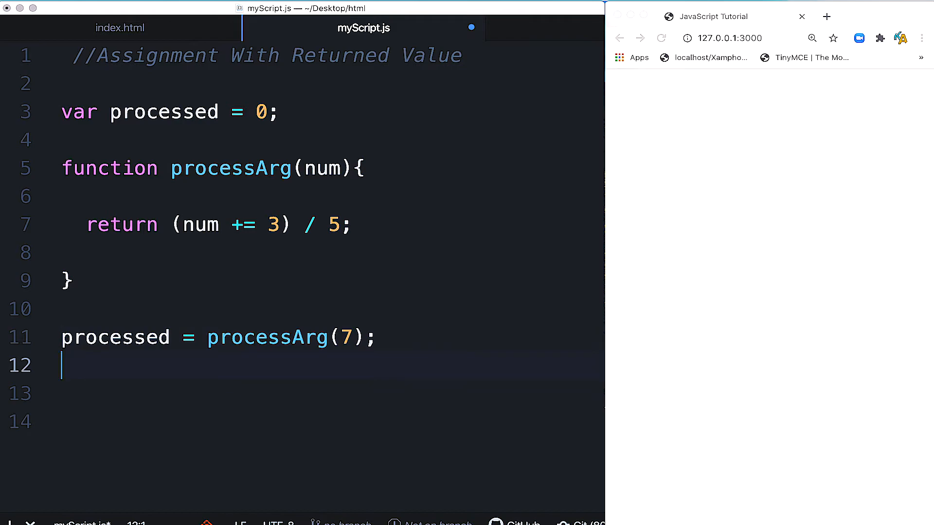
{"action": "type", "text": "document.write(processed);"}
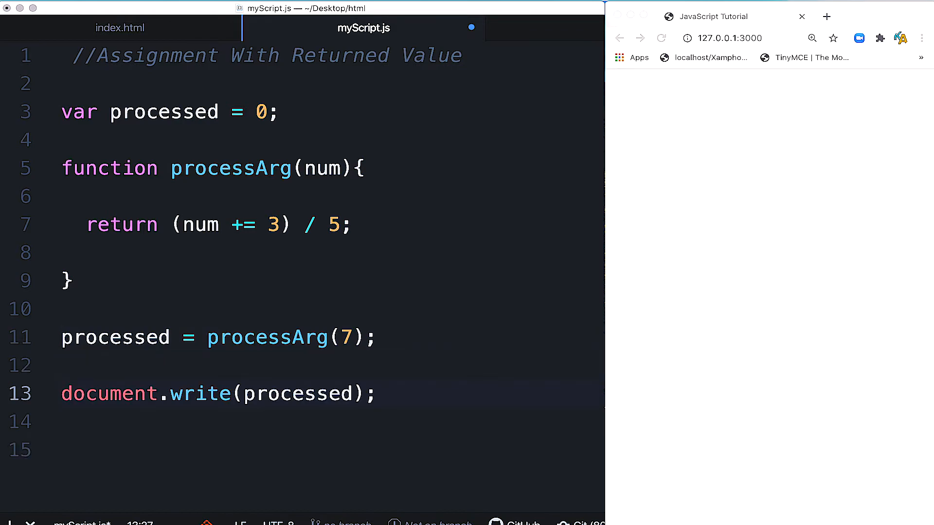
{"action": "left_click", "coordinate": [377, 394]}
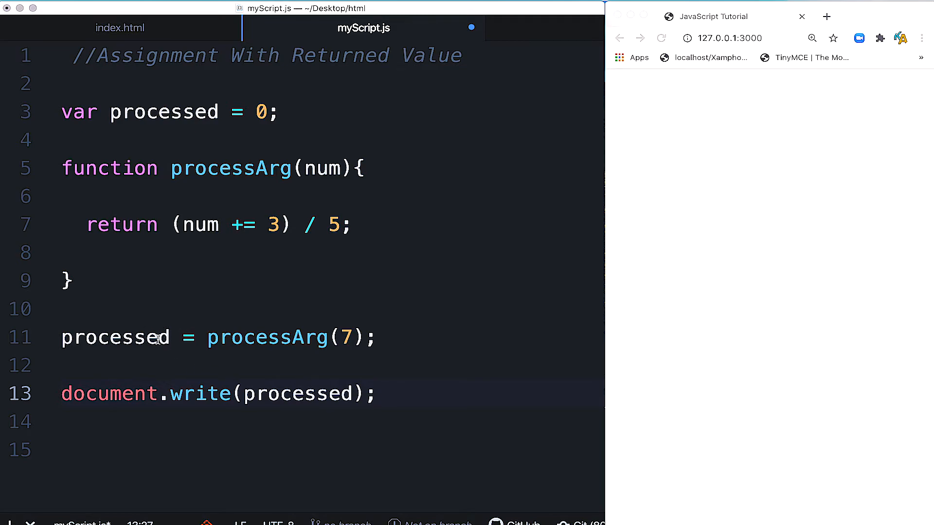
{"action": "left_click", "coordinate": [378, 394]}
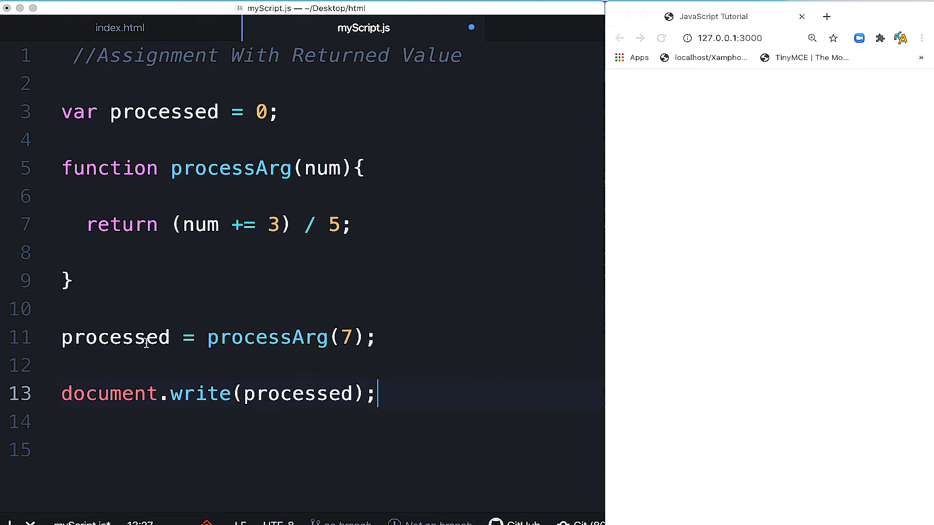
{"action": "left_click", "coordinate": [266, 112]}
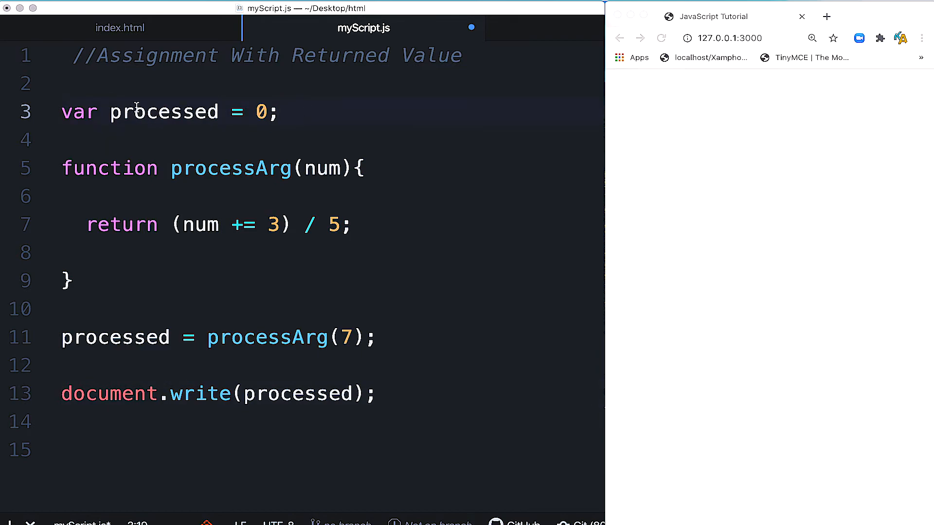
{"action": "left_click", "coordinate": [280, 112]}
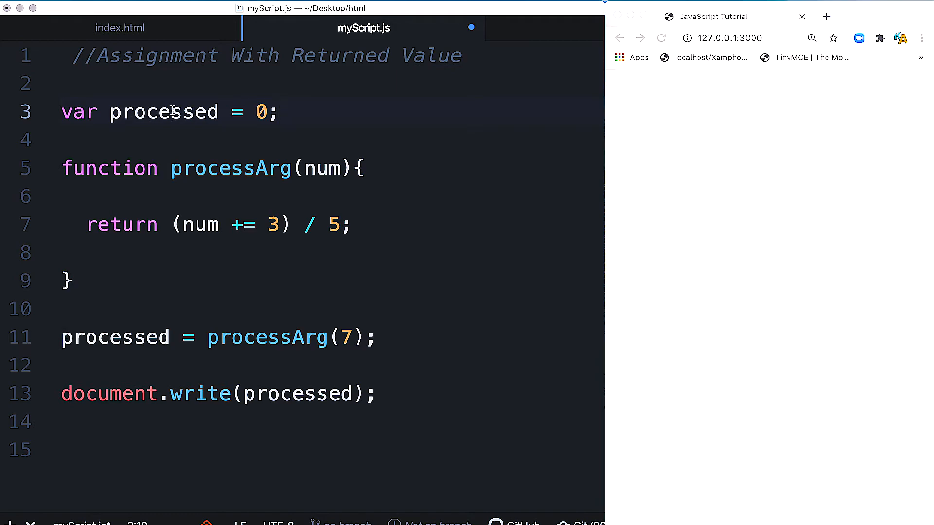
{"action": "left_click", "coordinate": [221, 112]}
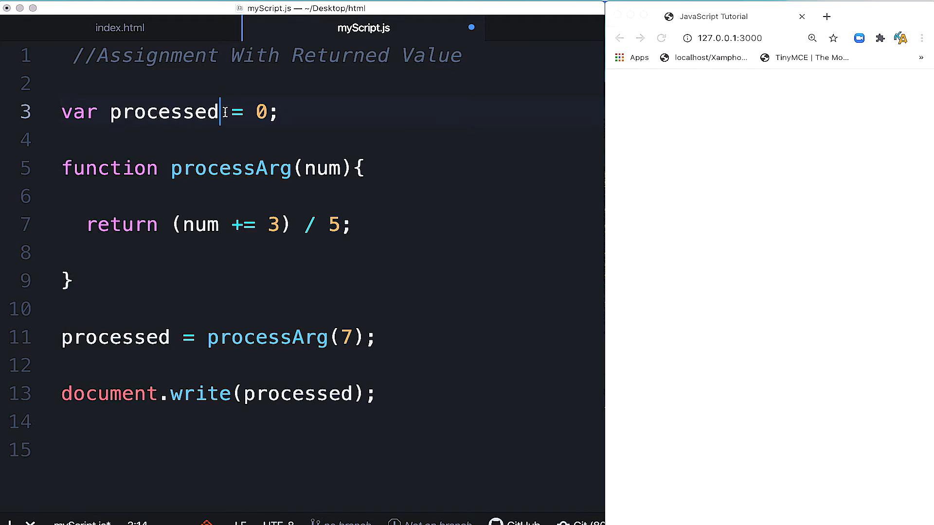
{"action": "left_click", "coordinate": [291, 112]}
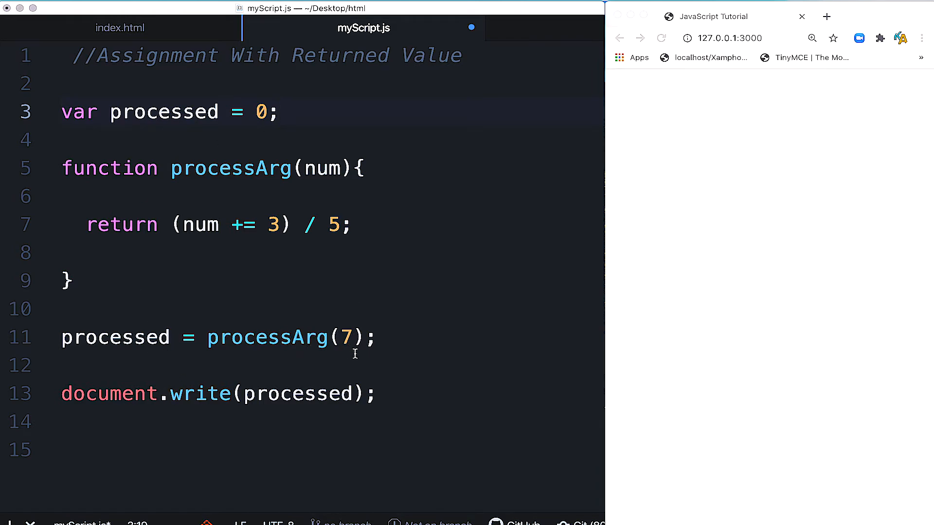
{"action": "left_click", "coordinate": [275, 111]}
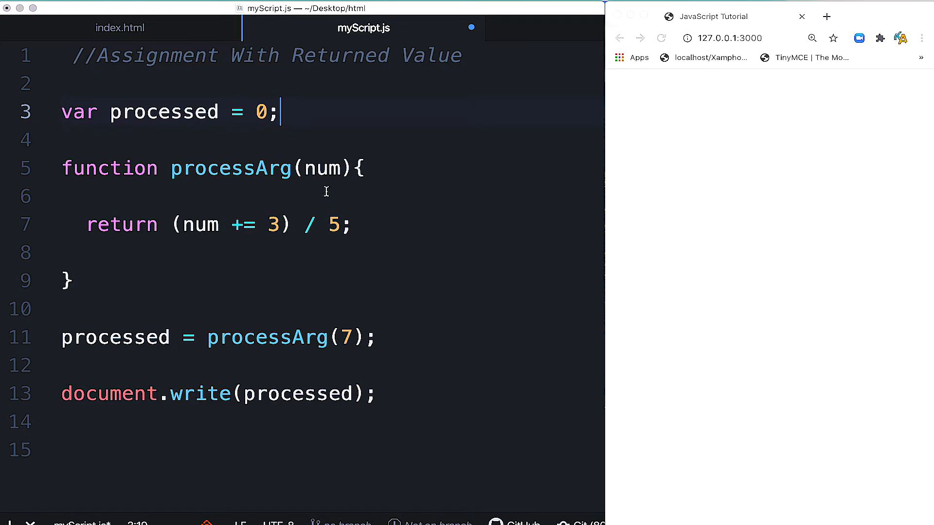
{"action": "left_click", "coordinate": [66, 196]}
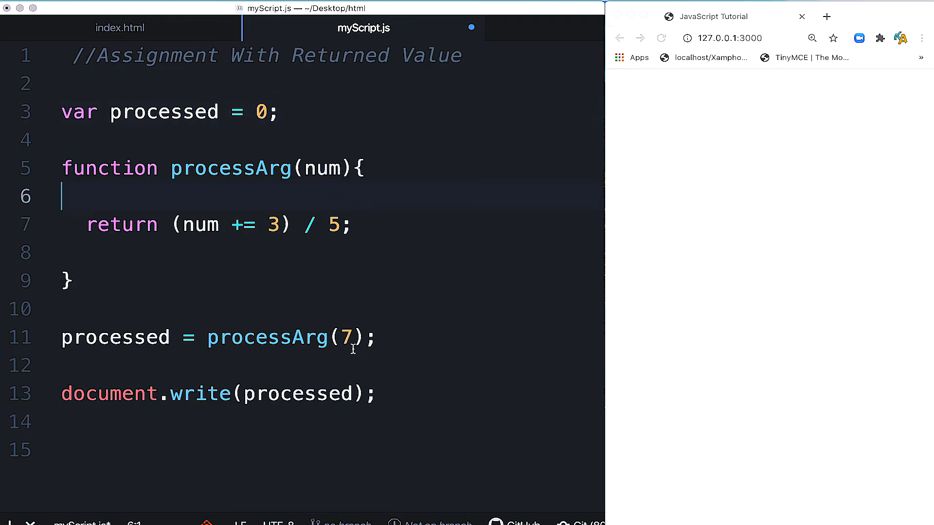
{"action": "left_click", "coordinate": [363, 338]}
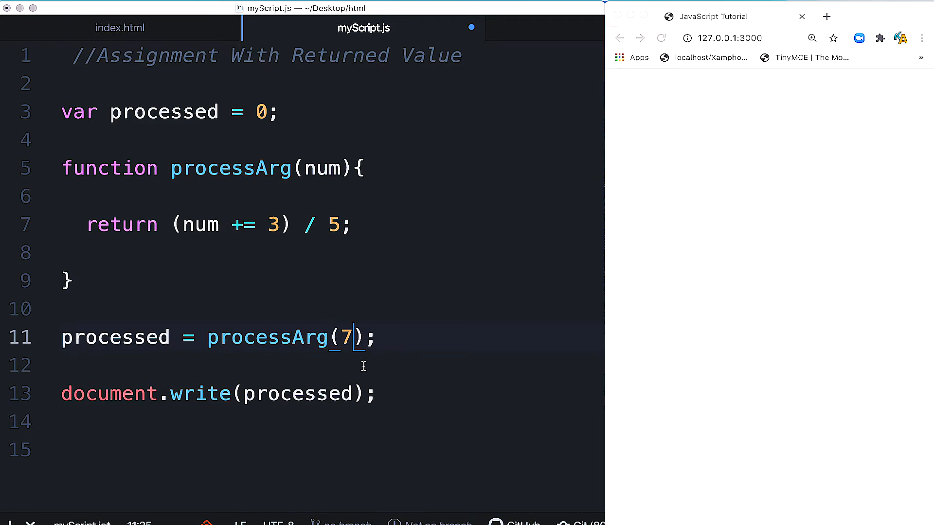
{"action": "left_click", "coordinate": [340, 167]}
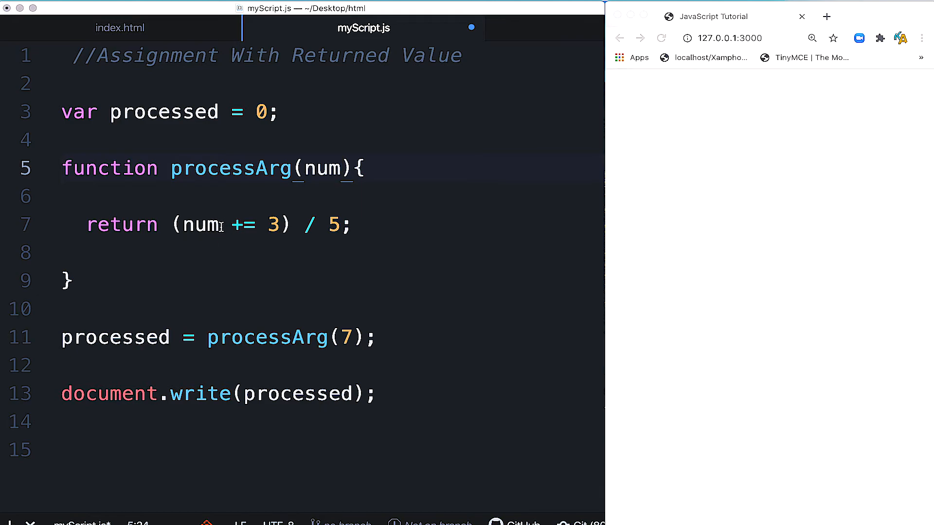
{"action": "left_click", "coordinate": [219, 225]}
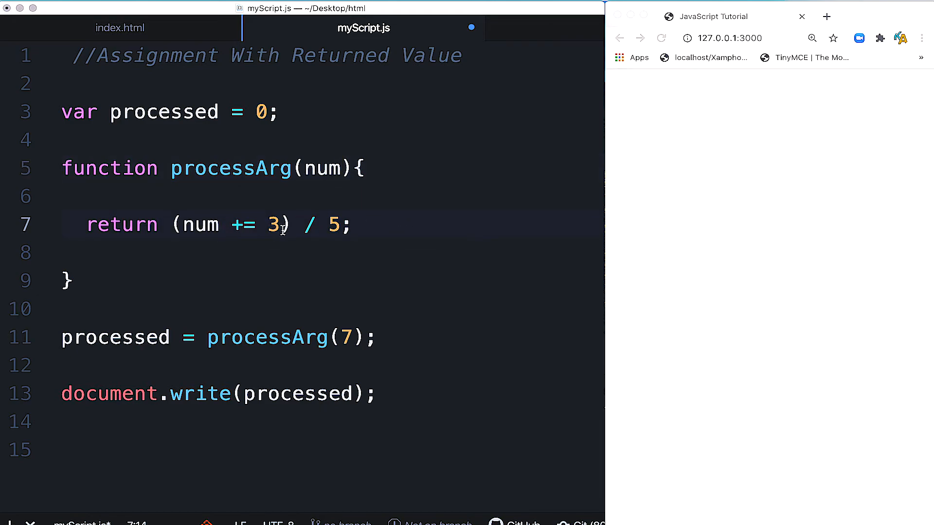
{"action": "left_click", "coordinate": [220, 224]}
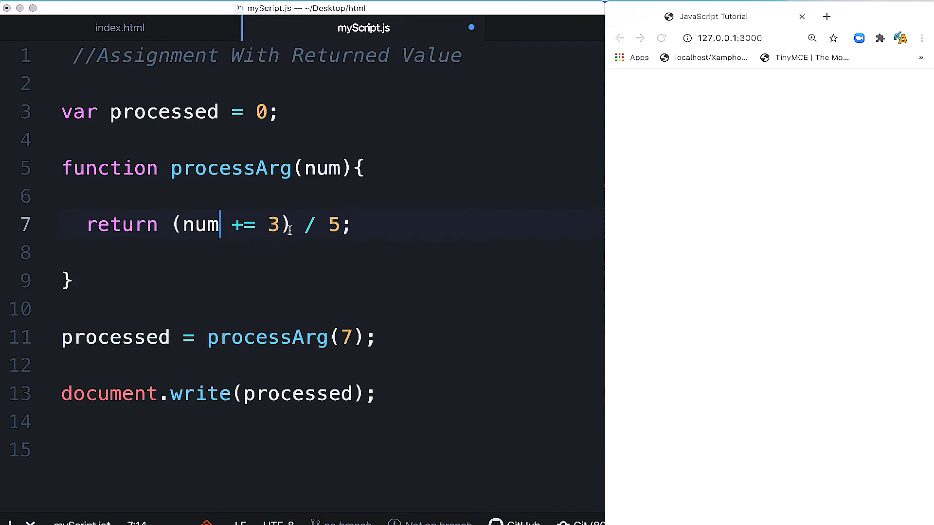
{"action": "mouse_move", "coordinate": [322, 230]}
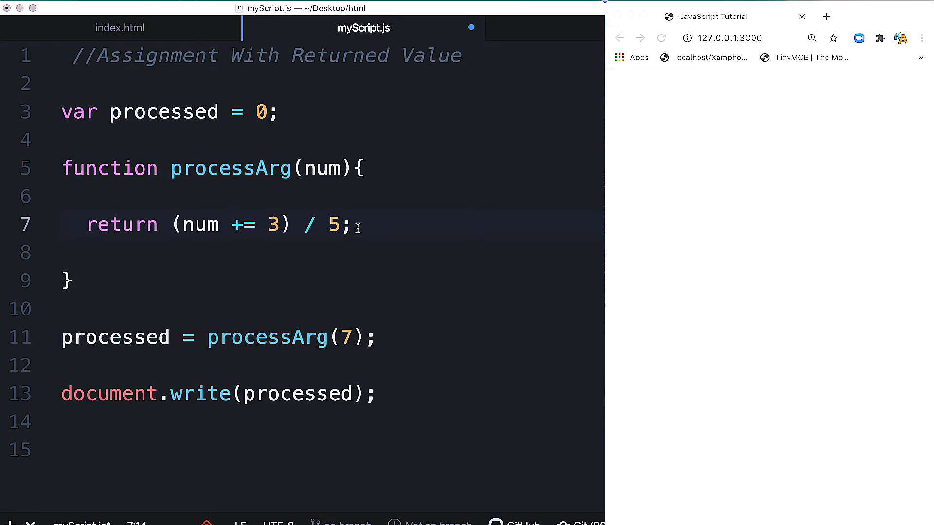
{"action": "left_click", "coordinate": [219, 225]}
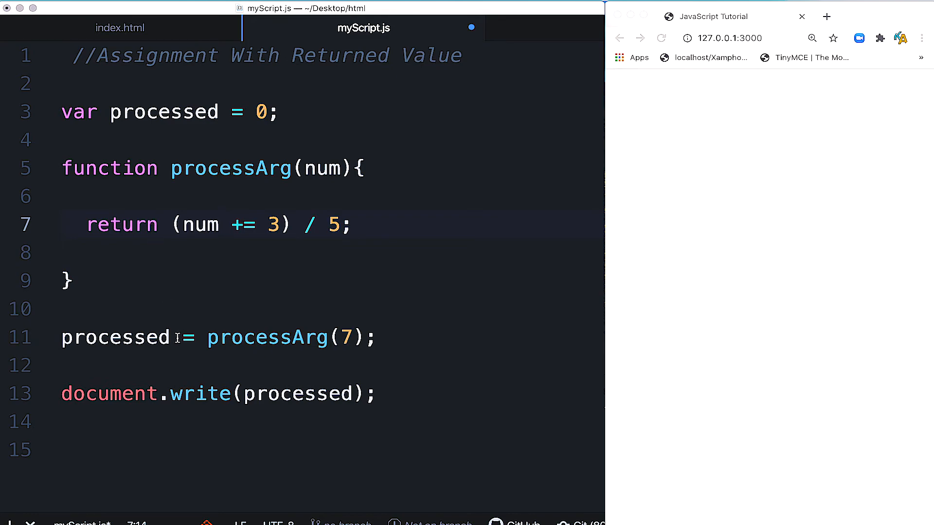
{"action": "left_click", "coordinate": [221, 225]}
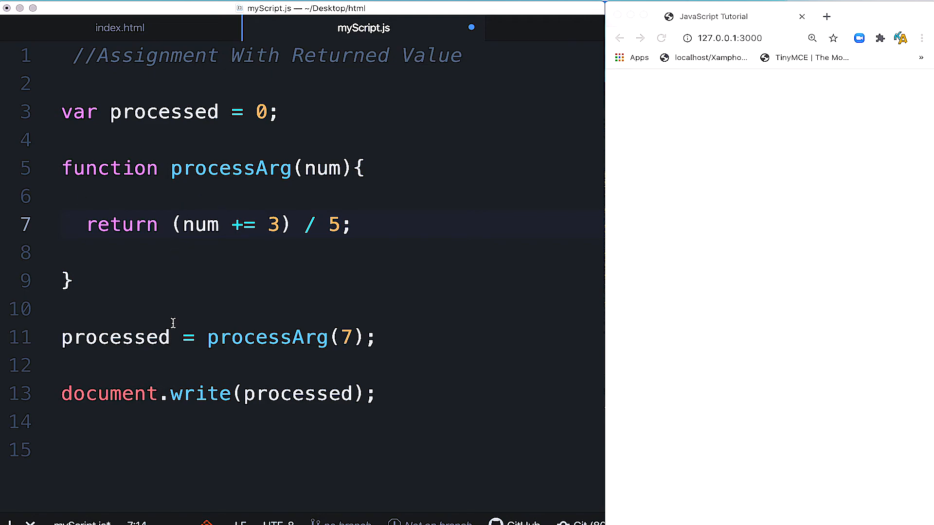
{"action": "mouse_move", "coordinate": [422, 392]}
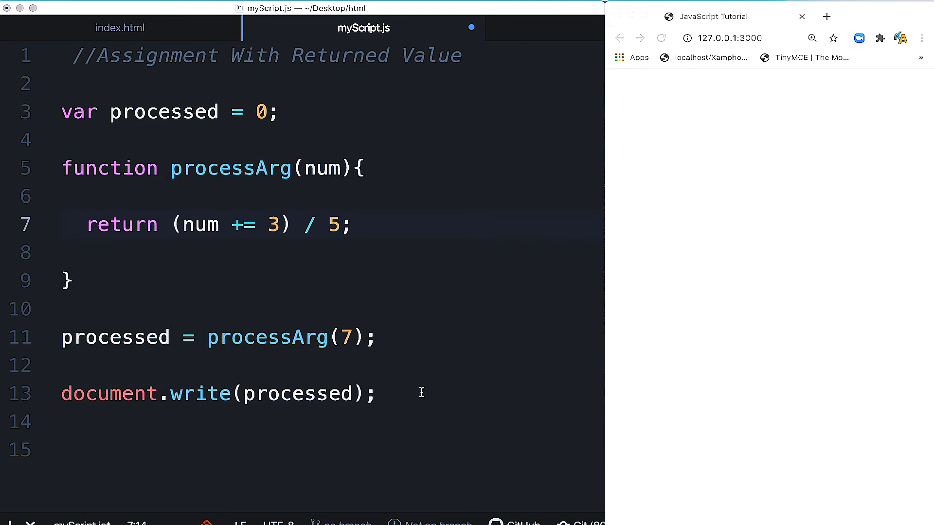
Save myScript.js so the browser page refreshes and shows 2.
{"action": "left_click", "coordinate": [660, 38]}
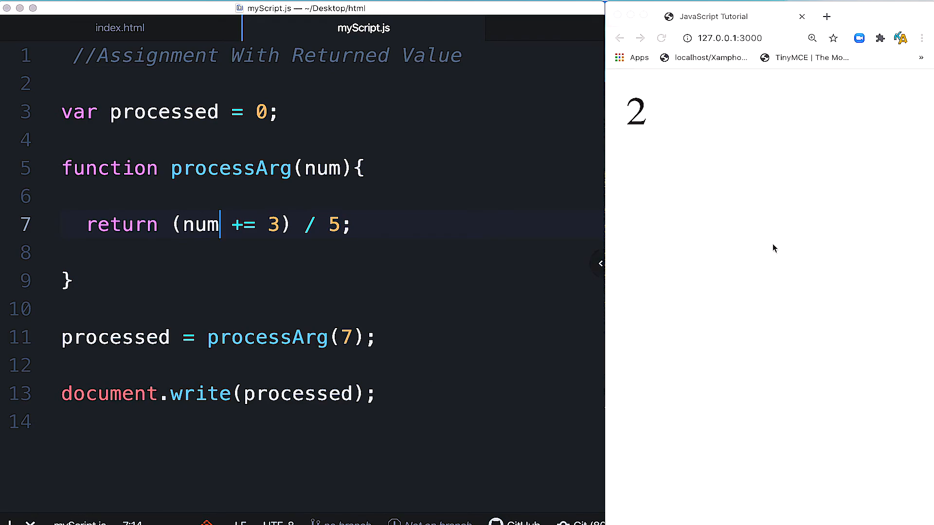
{"action": "mouse_move", "coordinate": [660, 120]}
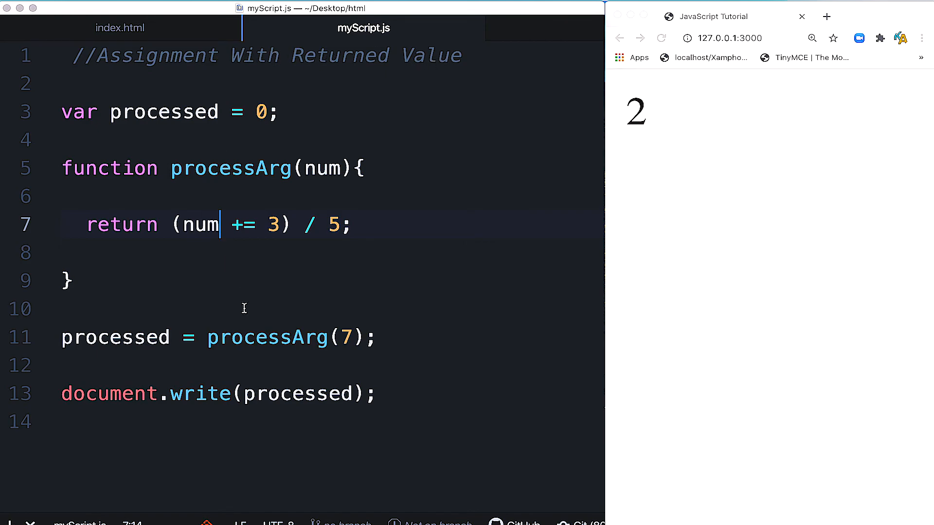
{"action": "mouse_move", "coordinate": [463, 376]}
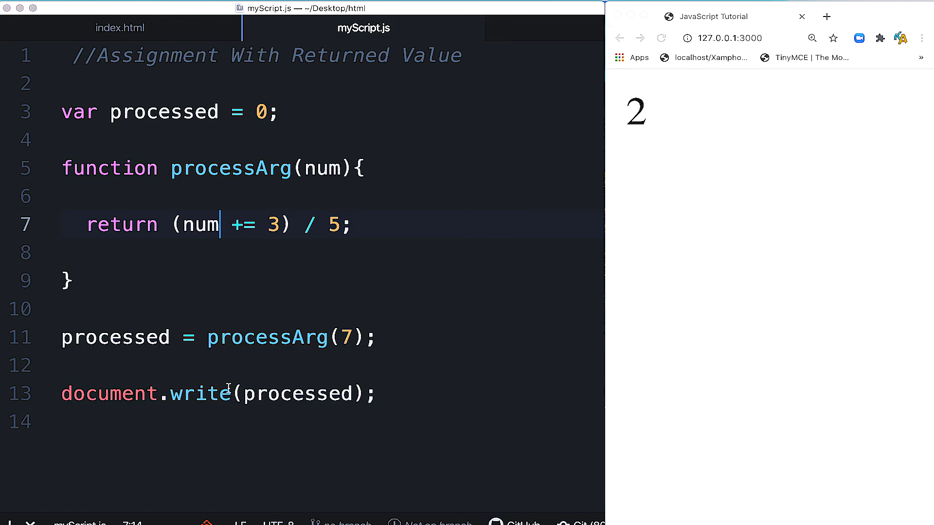
Replace document.write on line 13 with console.log.
{"action": "key", "text": "Backspace"}
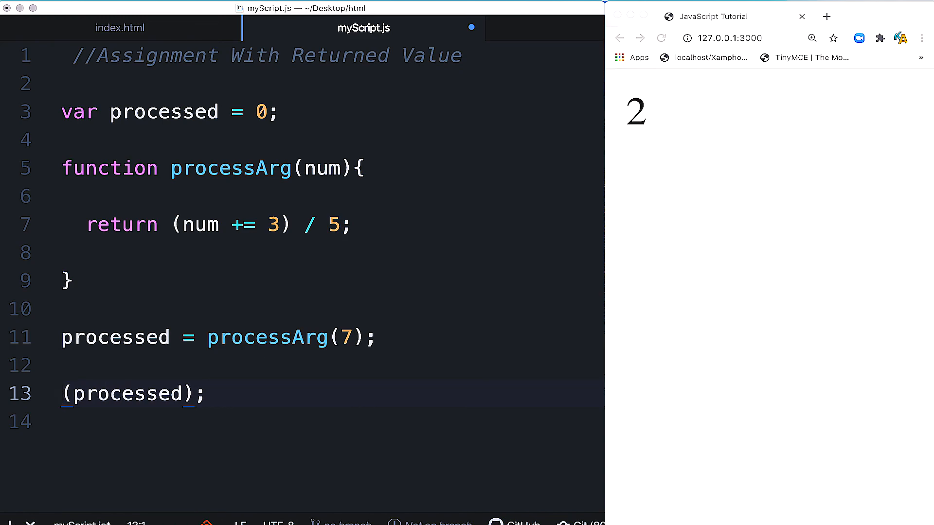
{"action": "type", "text": "console.log"}
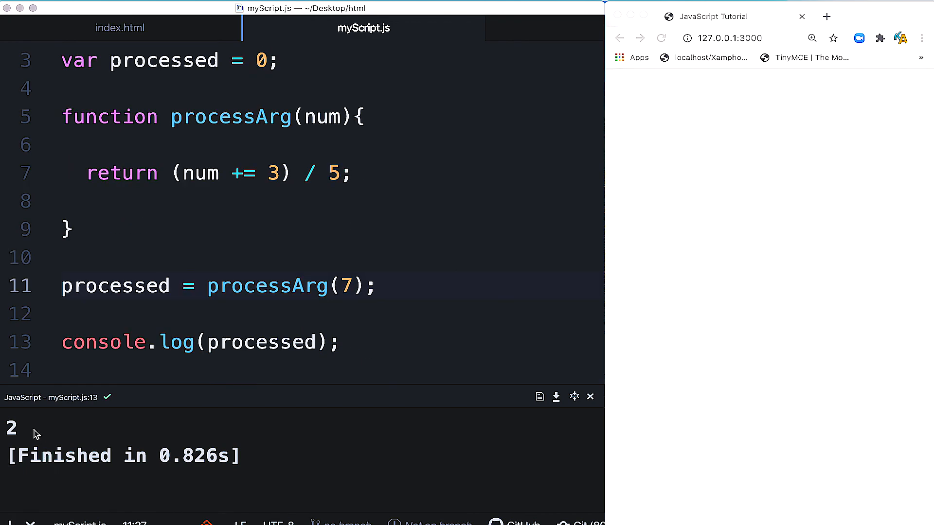
{"action": "left_click", "coordinate": [374, 286]}
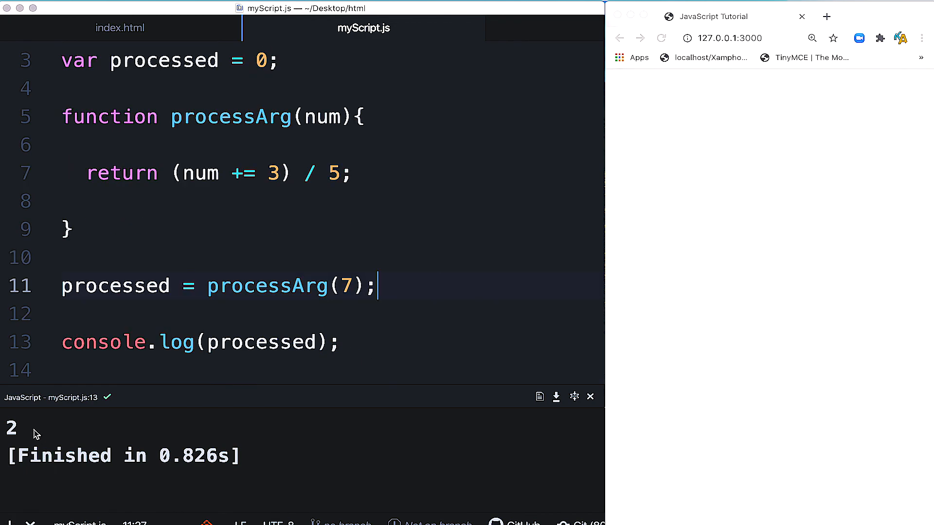
{"action": "mouse_move", "coordinate": [459, 203]}
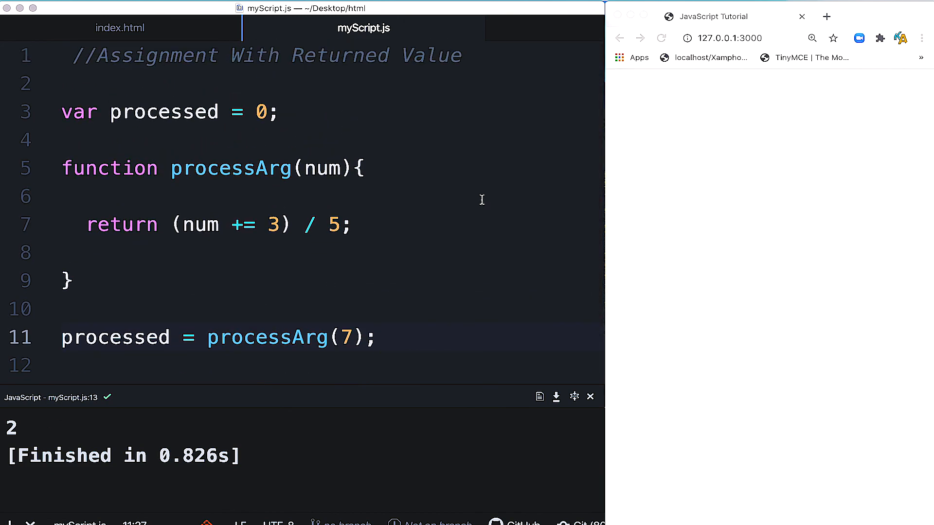
{"action": "left_click", "coordinate": [376, 338]}
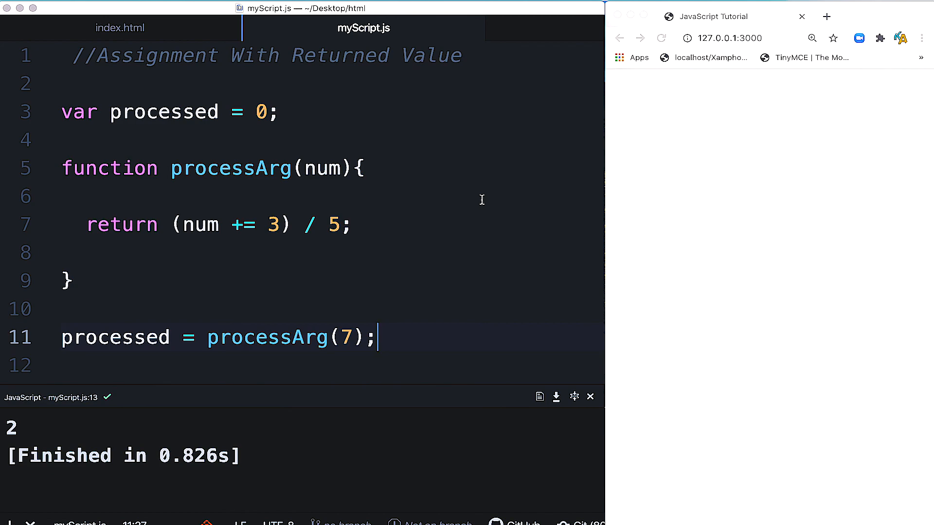